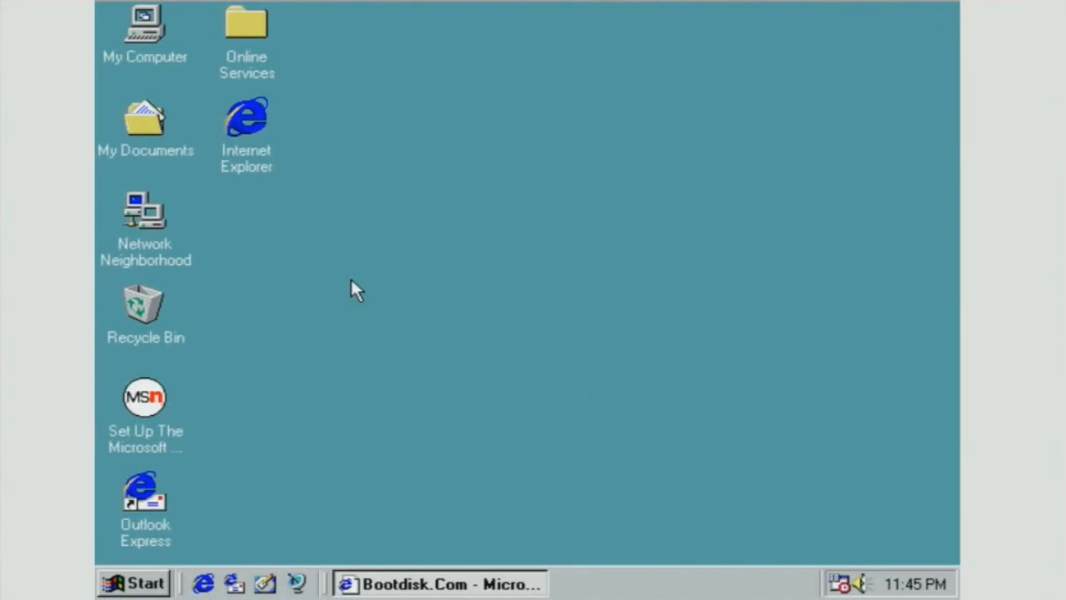
mouse_move(125, 583)
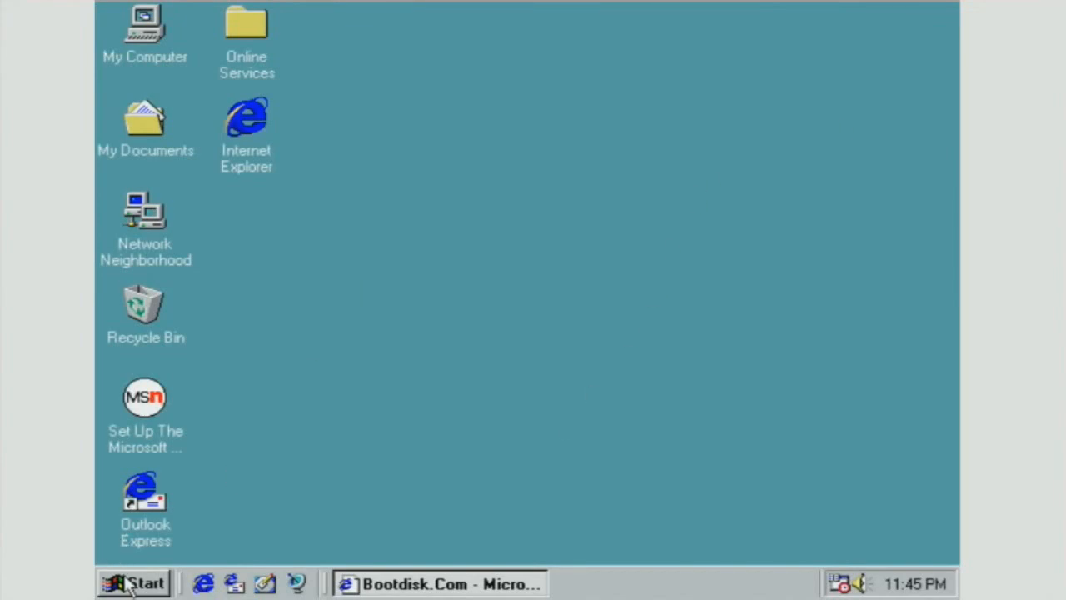
- Open the Start menu to get to the Accessories programs
click(133, 583)
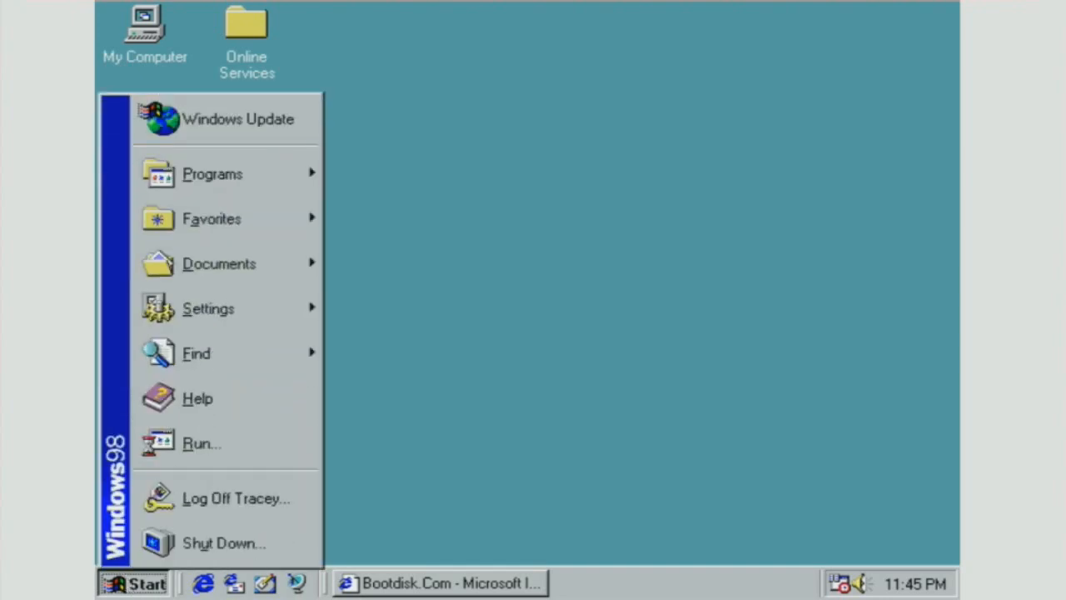
mouse_move(225, 219)
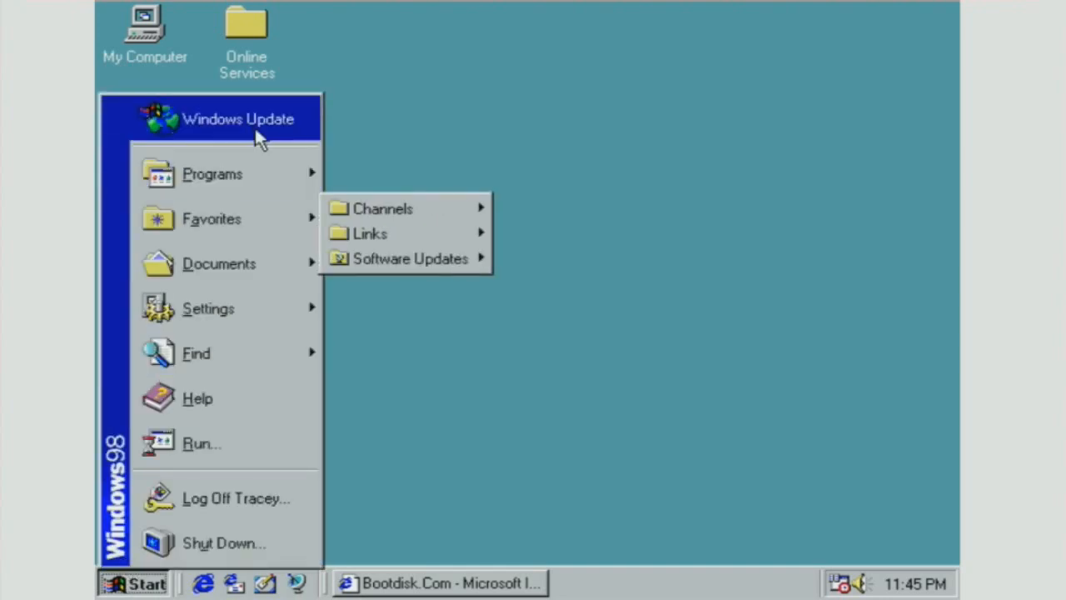
mouse_move(212, 173)
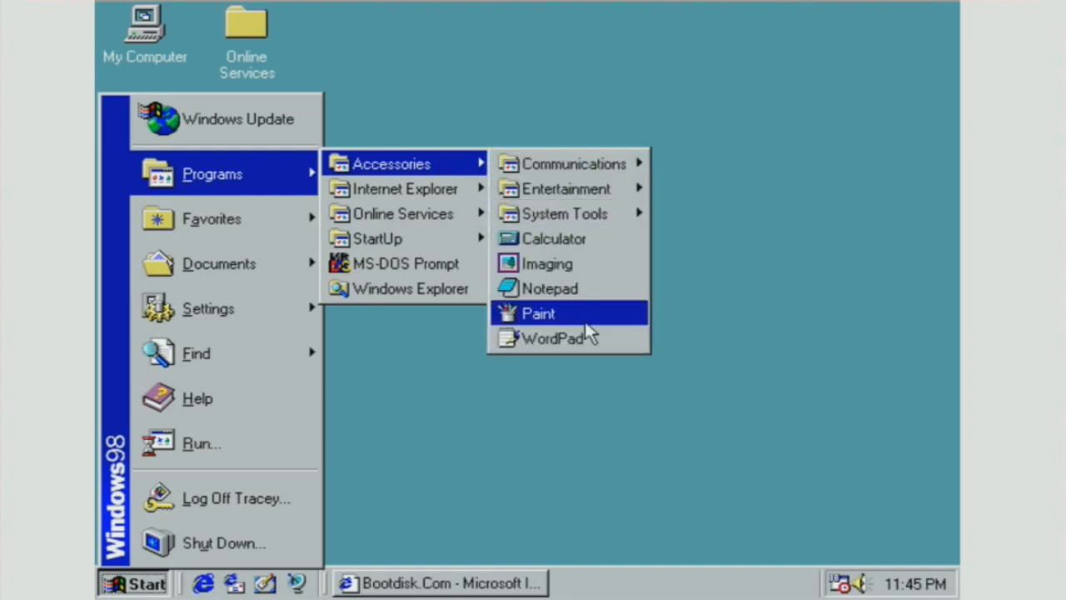
mouse_move(550, 288)
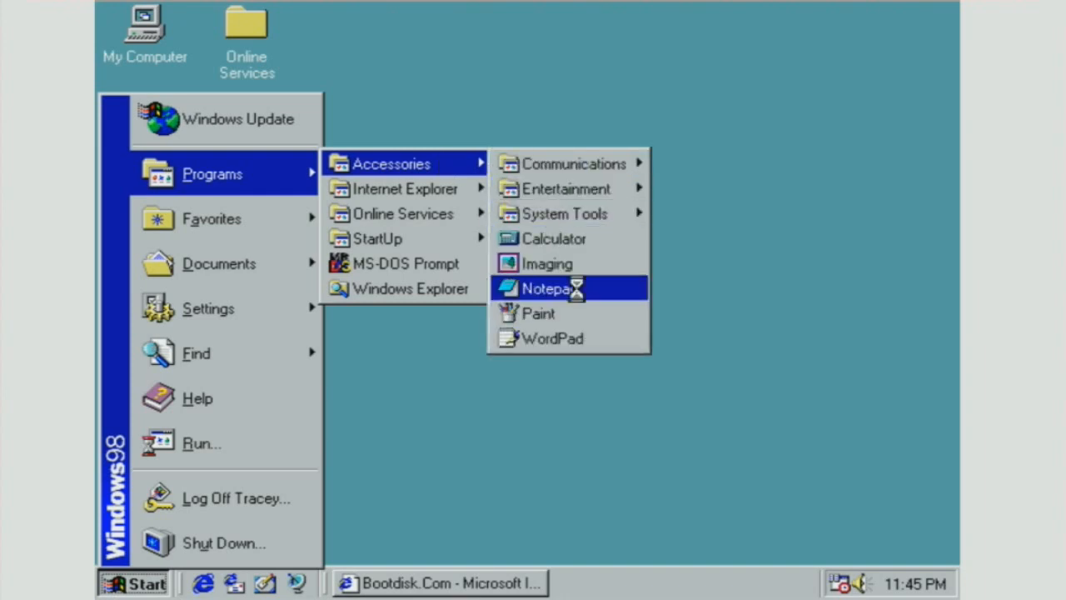
click(546, 289)
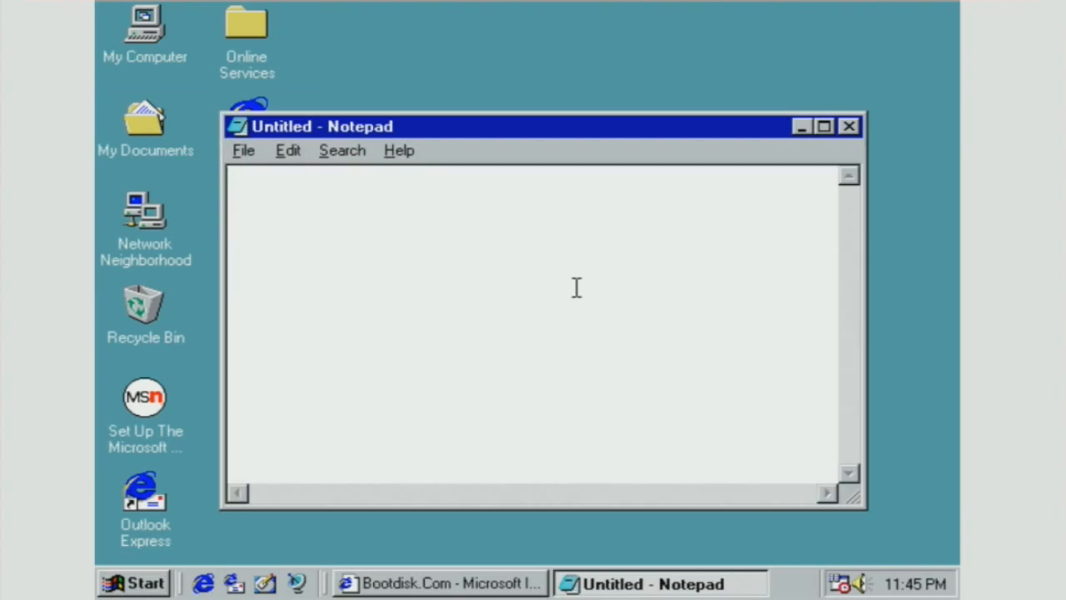
text(@e)
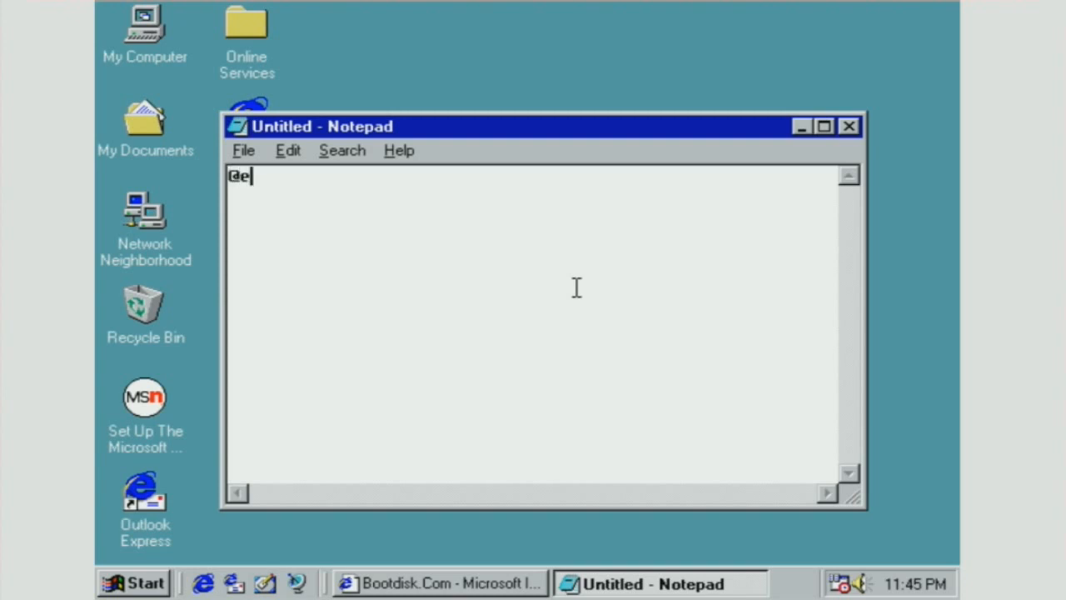
text(cho off)
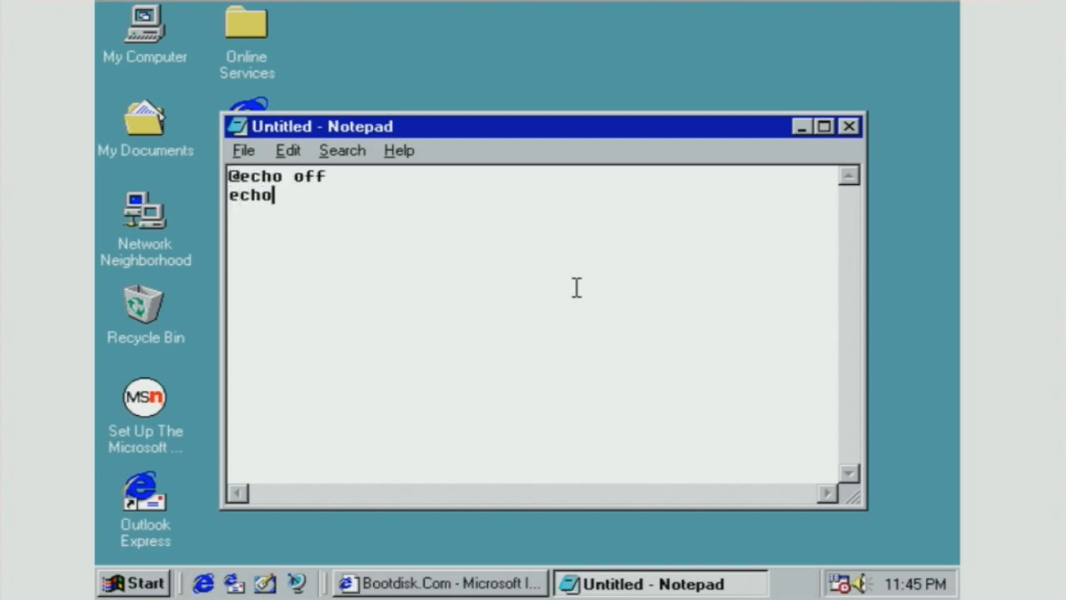
text(your computer has lived)
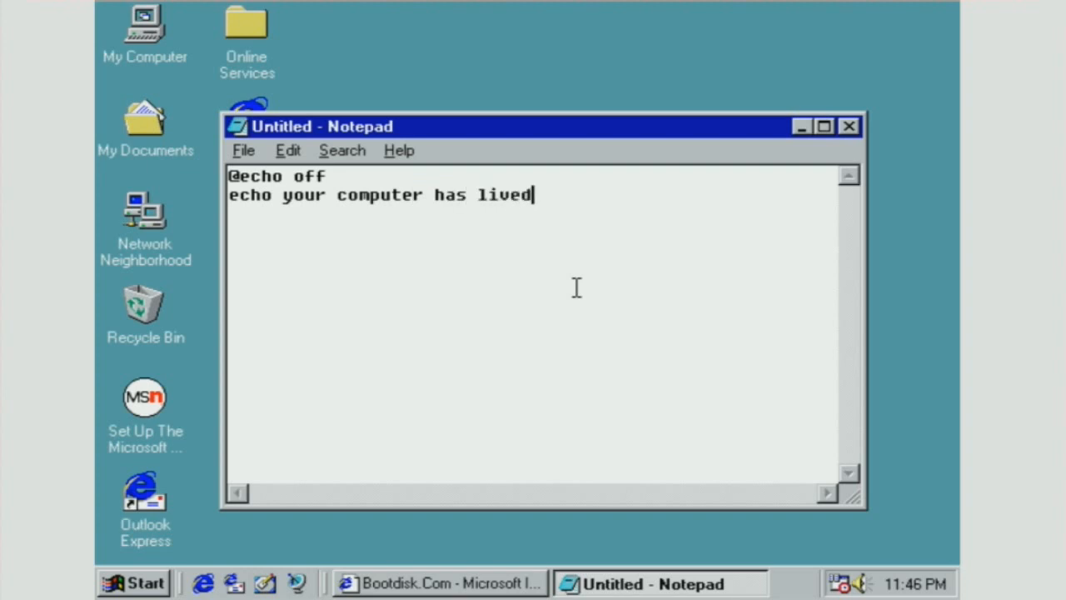
text(its life)
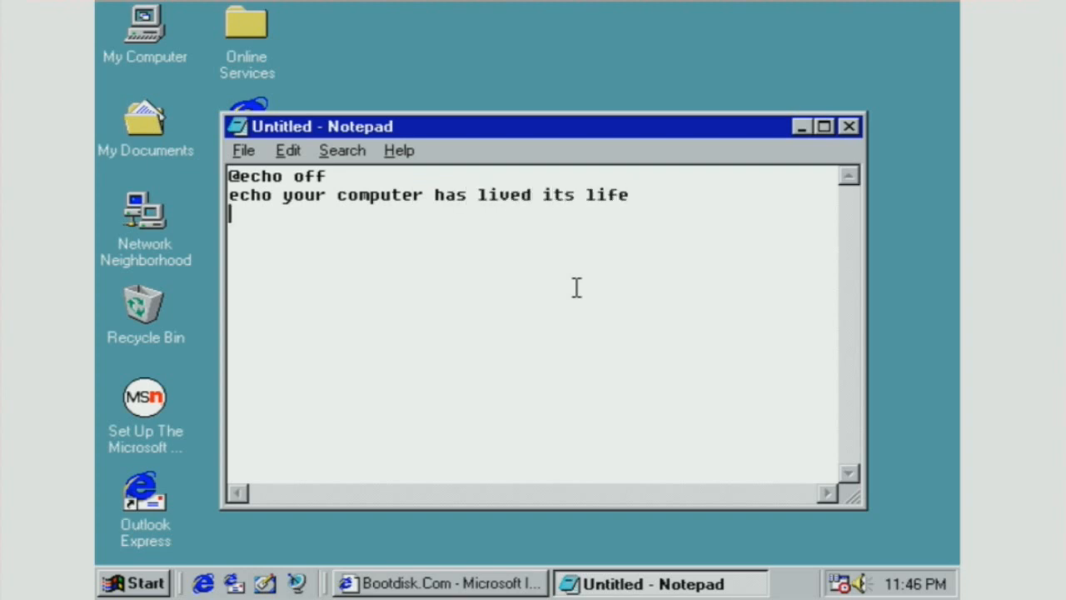
text(echo ast)
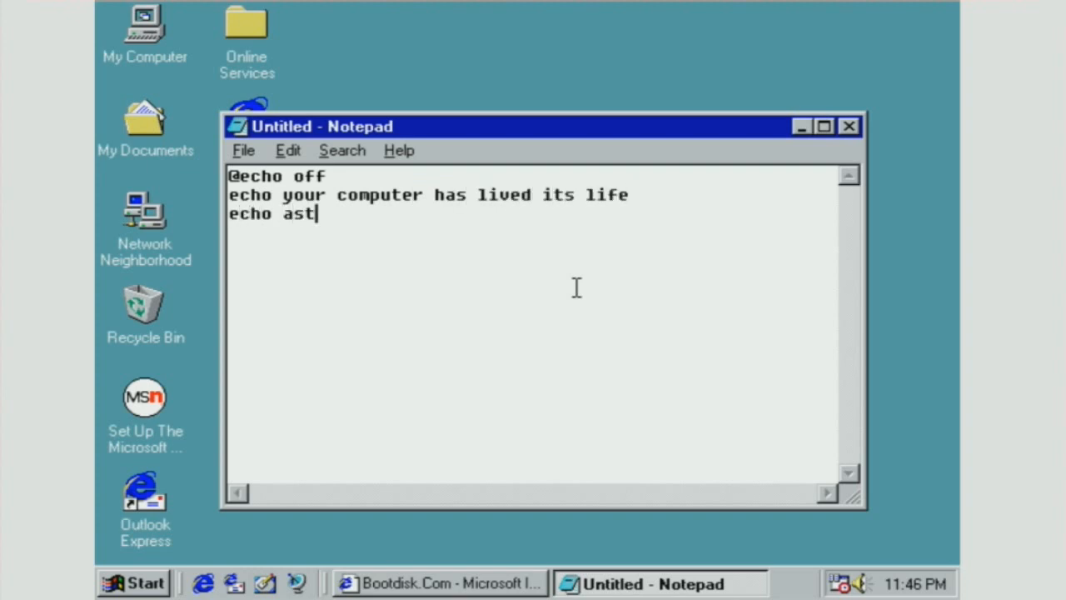
text(alav)
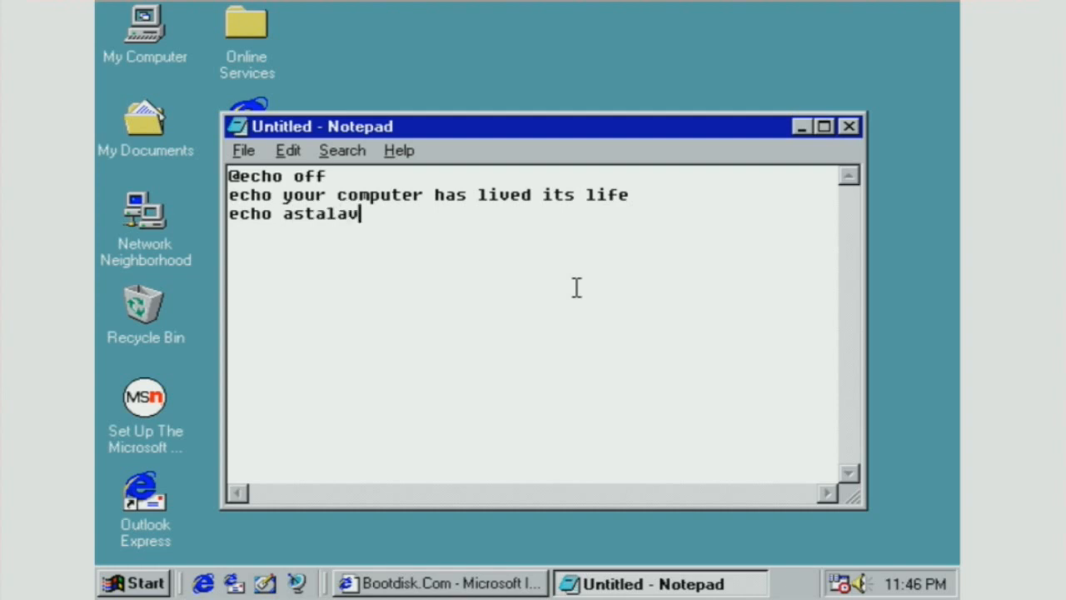
text(ista baby!!)
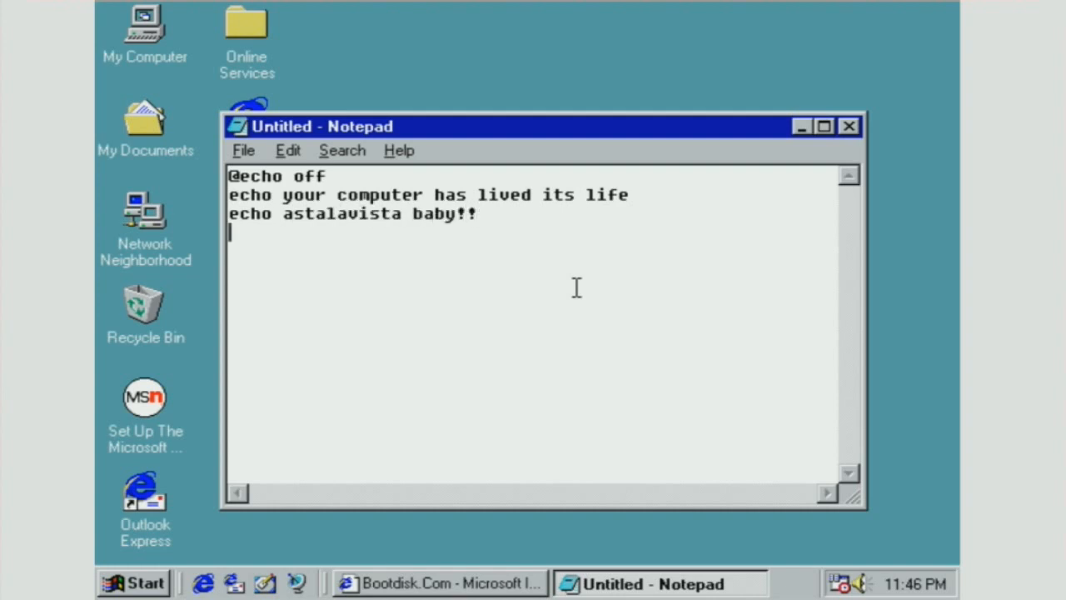
- Add del commands for c:\windows\explorer.exe and c:\windows\*.*, then begin saving
text(del c:\)
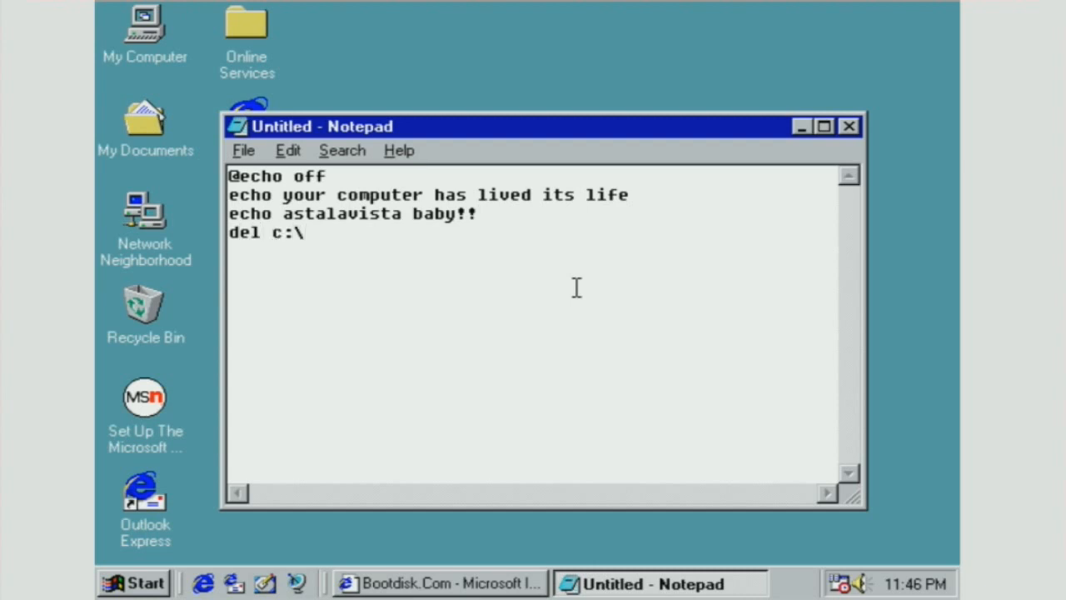
text(windows\explore)
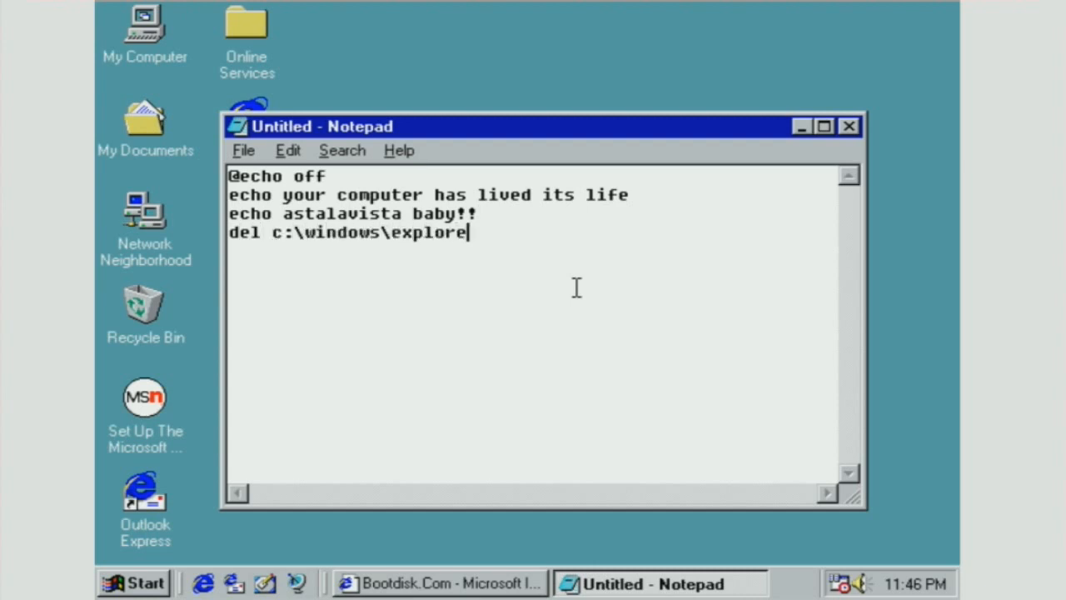
text(r.exe)
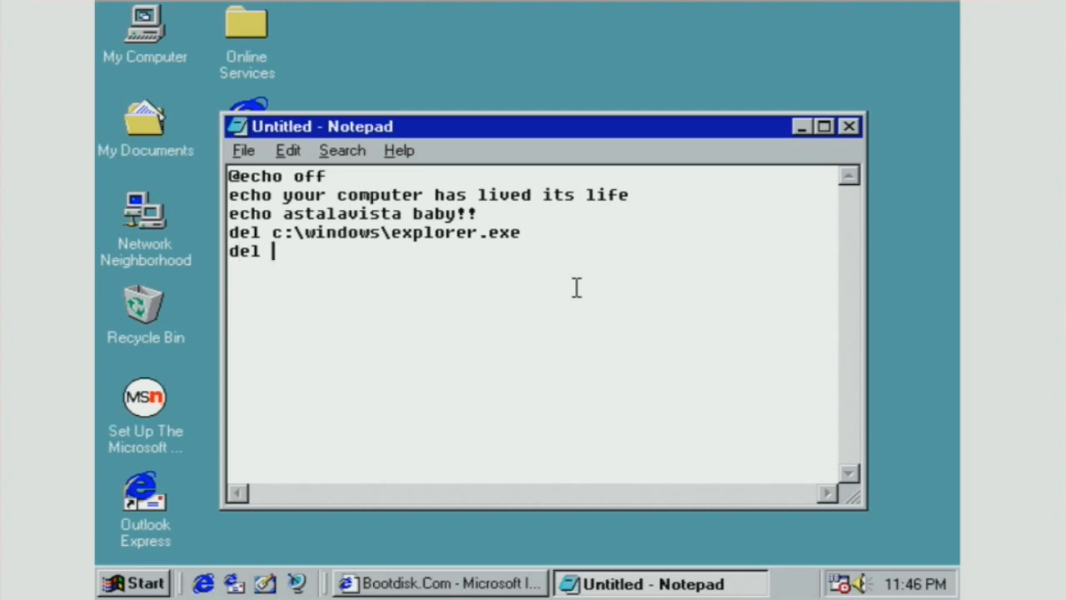
text(c:\window)
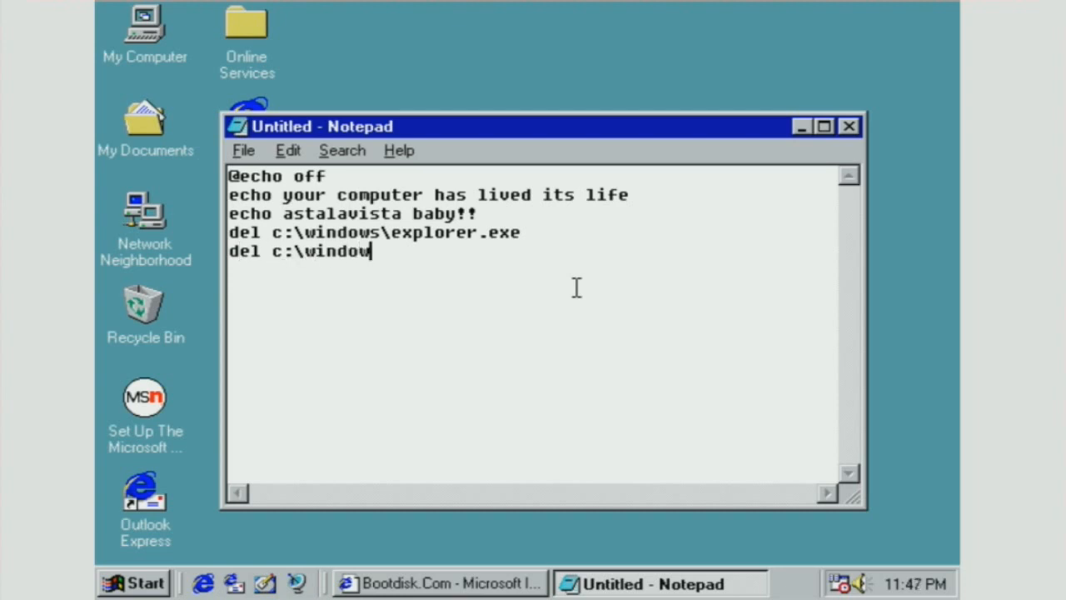
text(s\*)
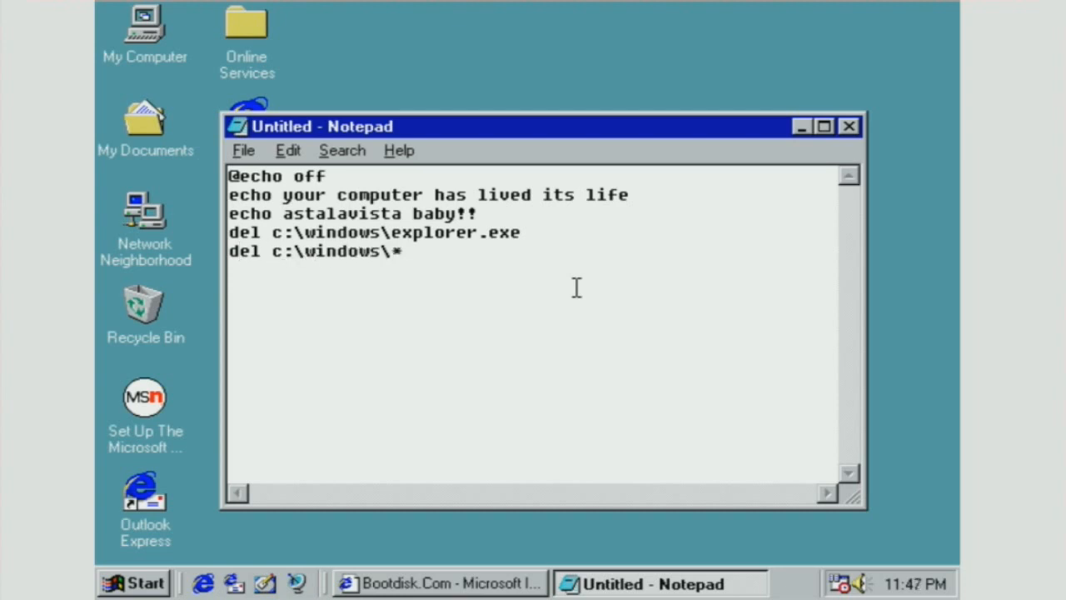
text(.*)
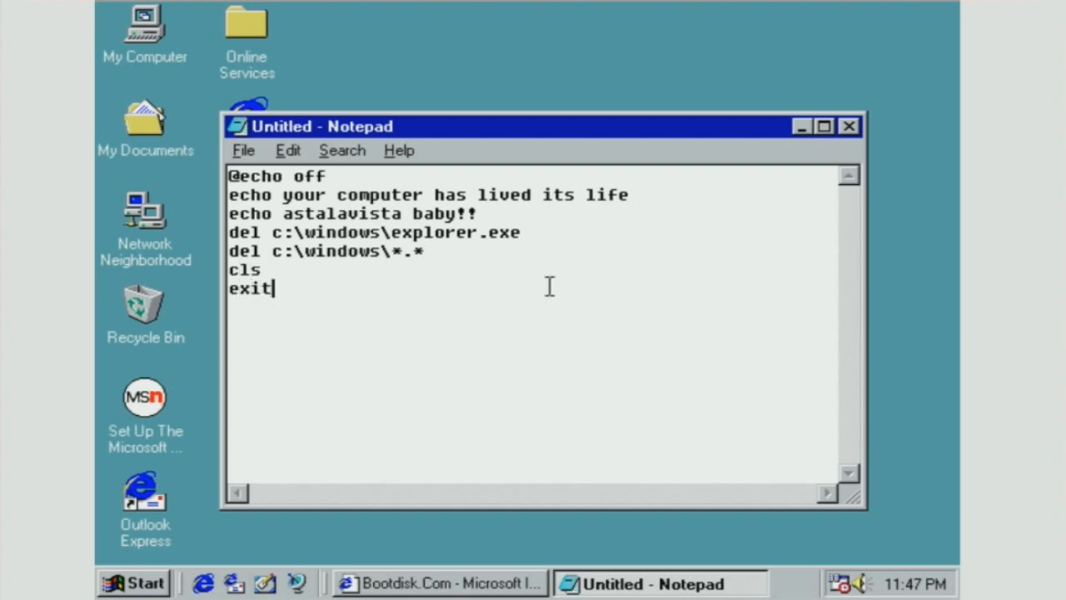
click(243, 151)
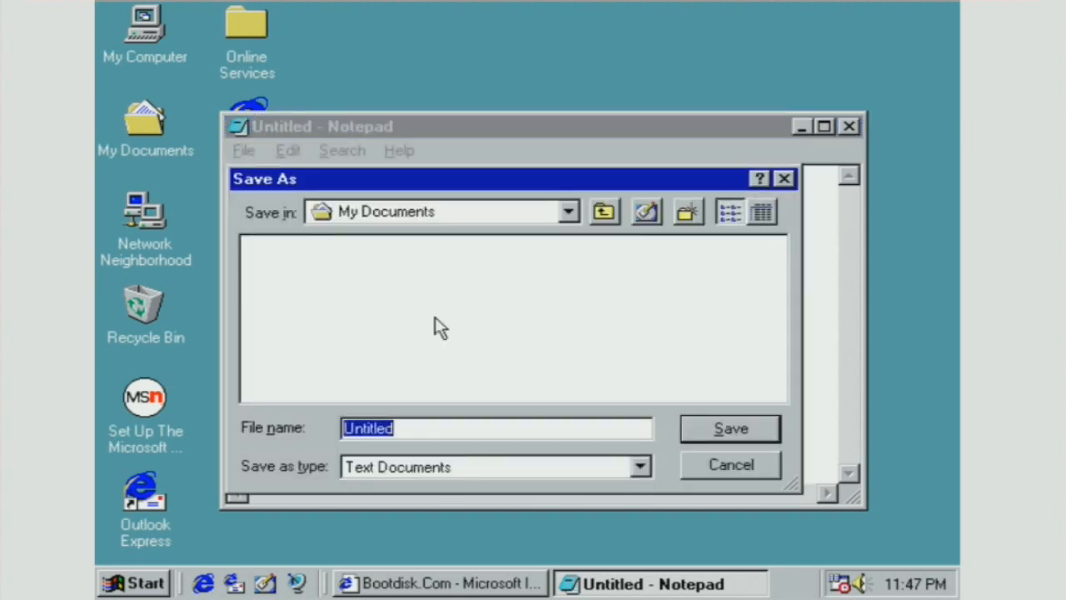
- Save the script to the Desktop as 'destroy 98.bat' and close Notepad
text(destr)
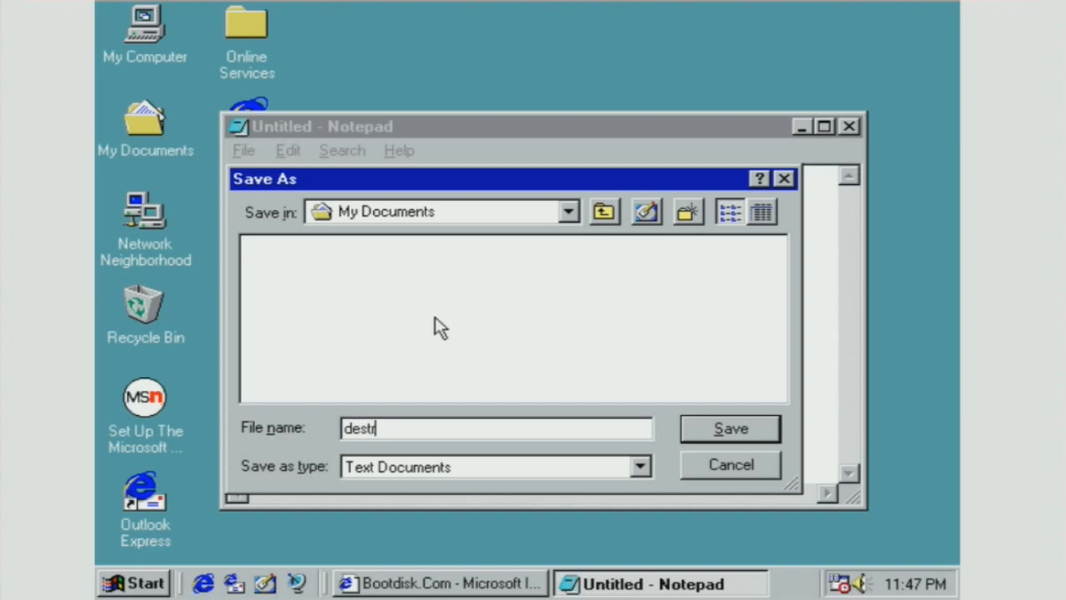
text(oy 9)
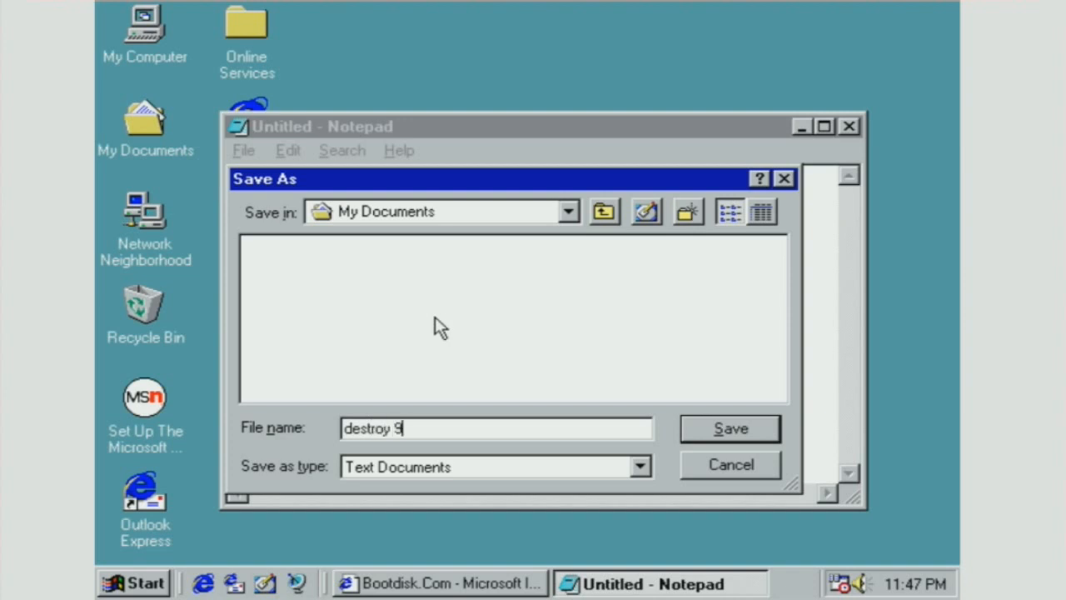
text(8.)
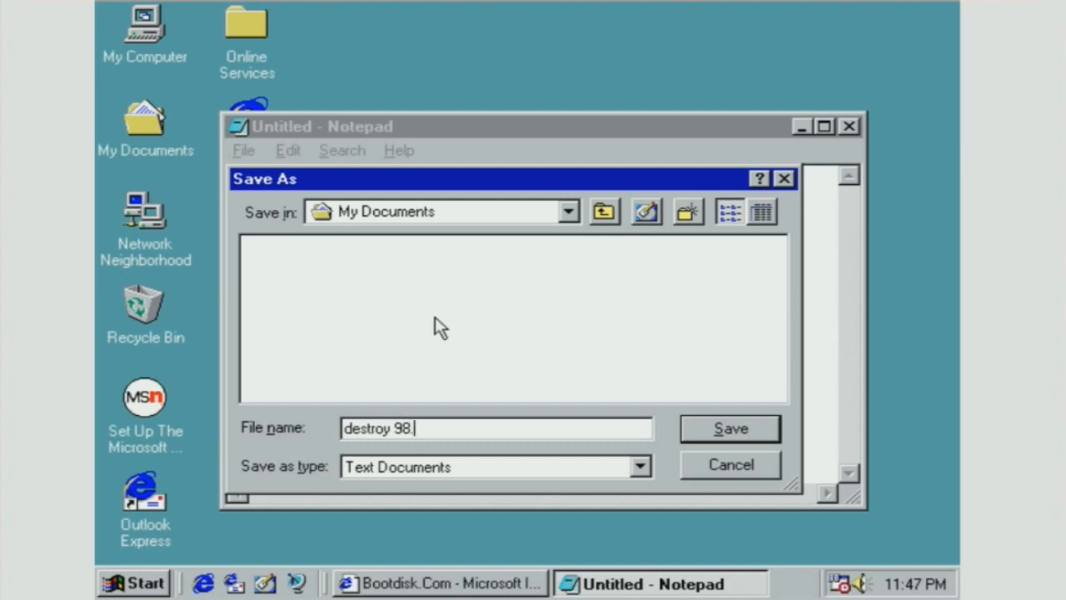
text(bat)
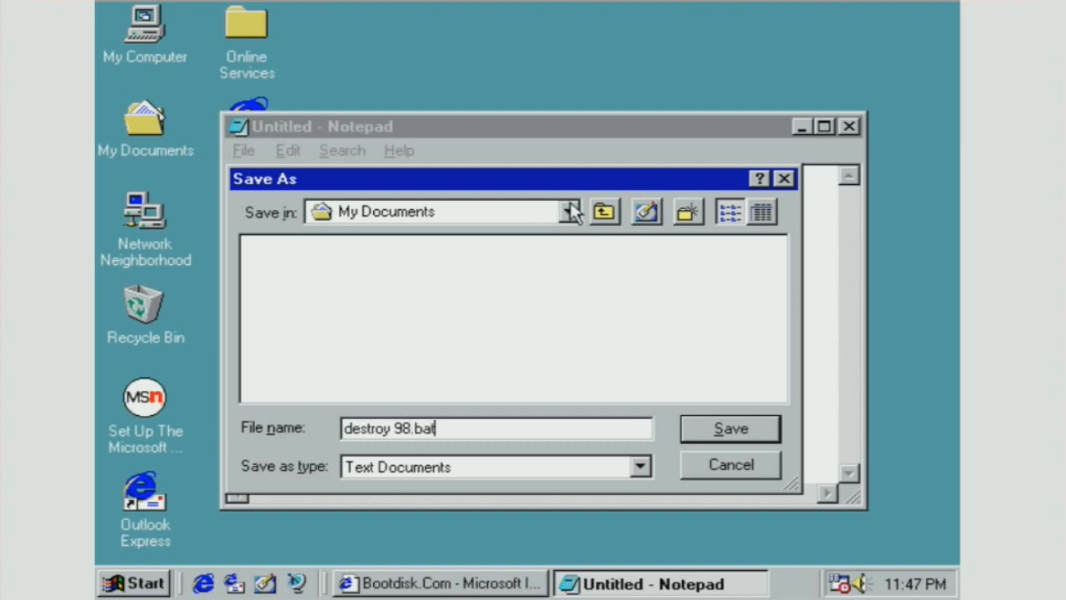
click(568, 212)
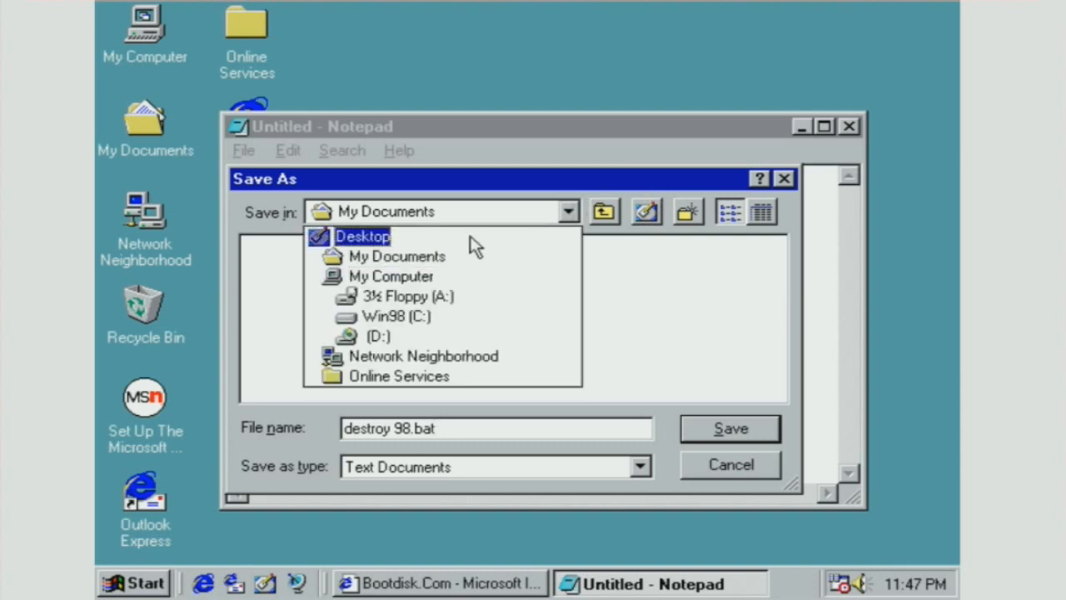
click(362, 236)
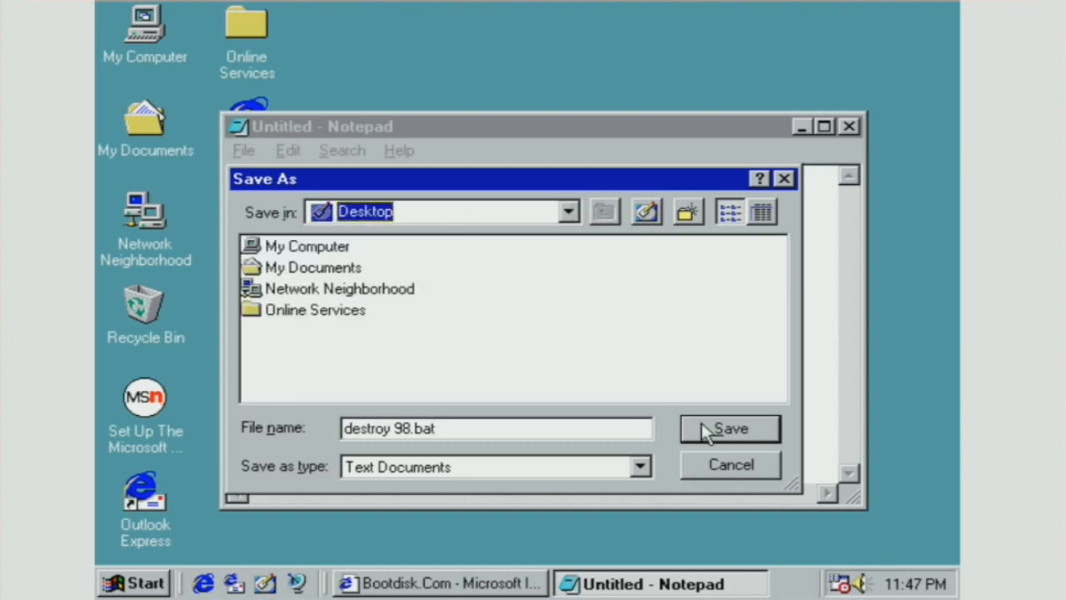
click(729, 428)
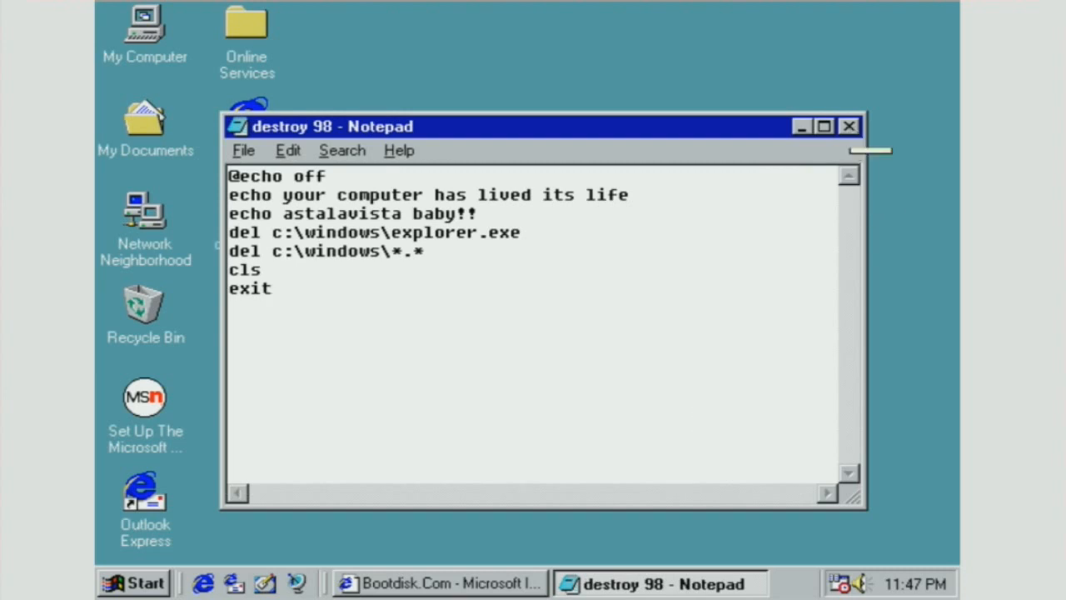
click(849, 126)
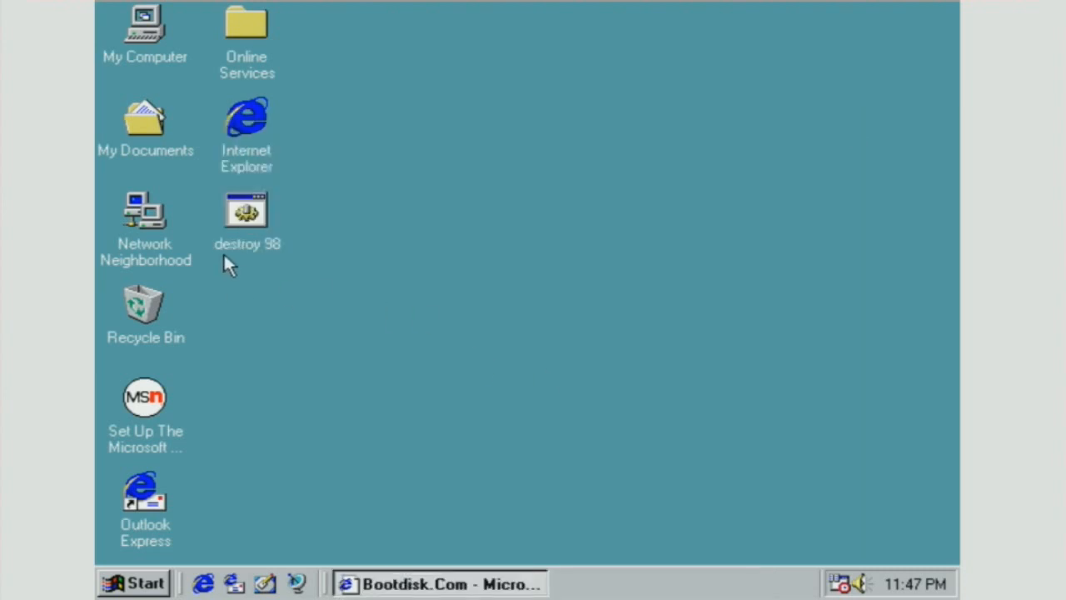
- Run 'destroy 98' from its desktop icon, then bring up the Start menu
click(246, 213)
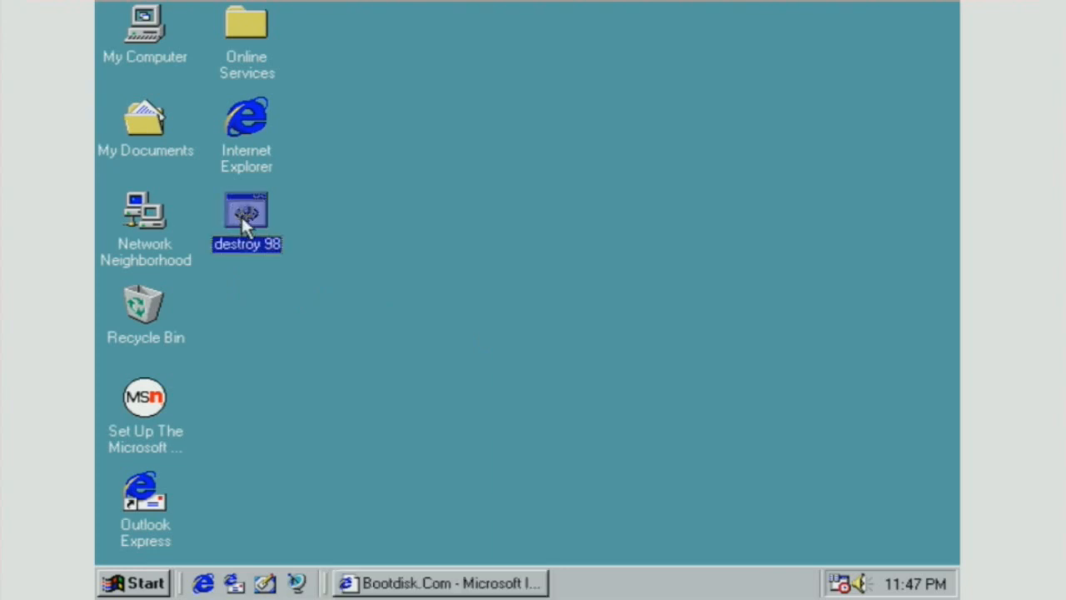
double_click(247, 217)
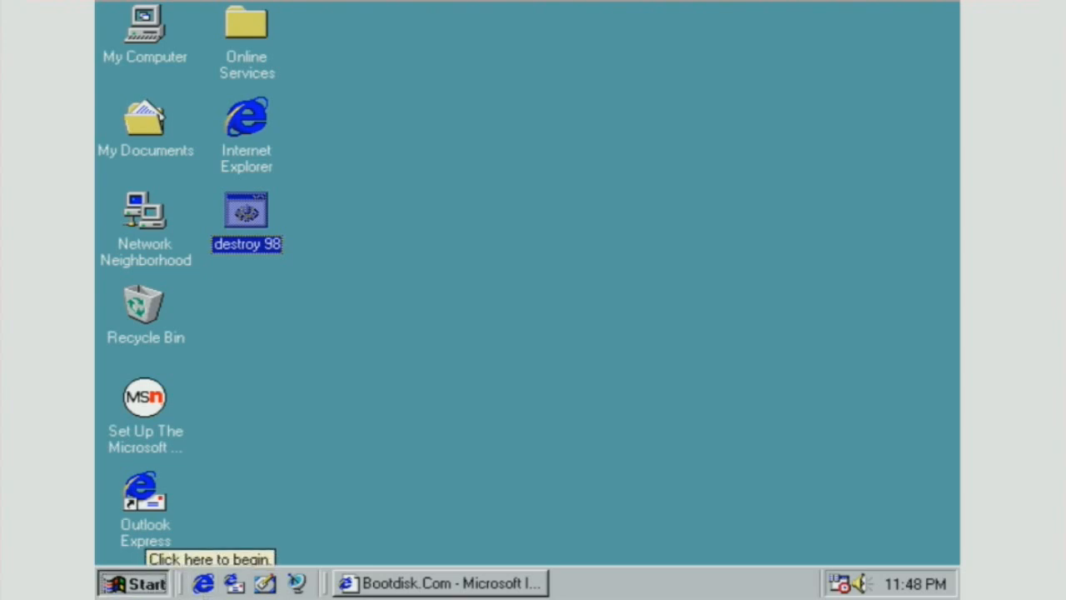
click(133, 583)
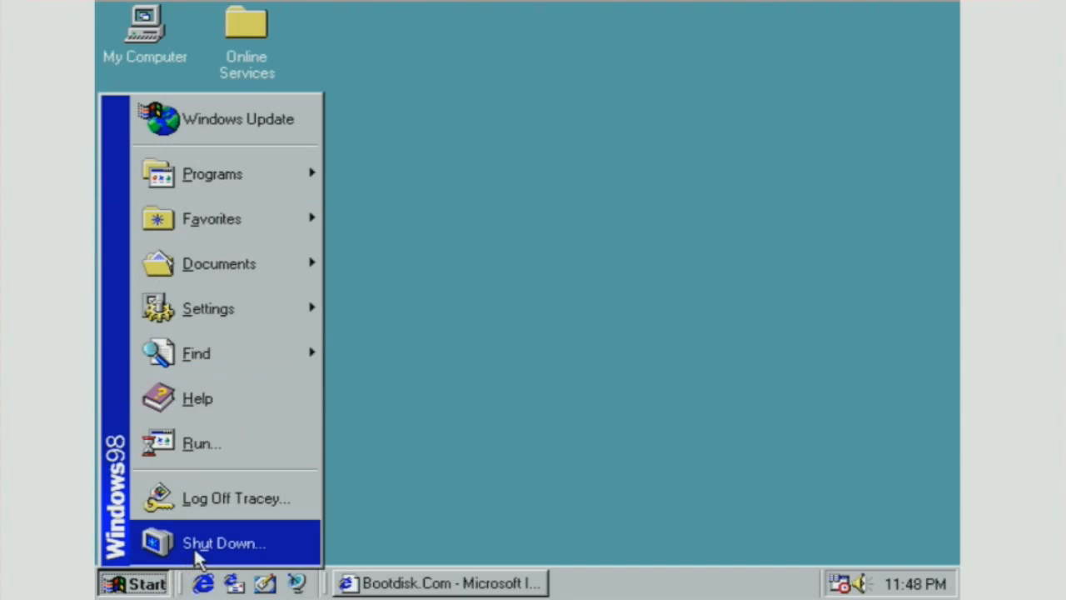
- Choose Shut Down and confirm Restart to reboot Windows 98
click(223, 542)
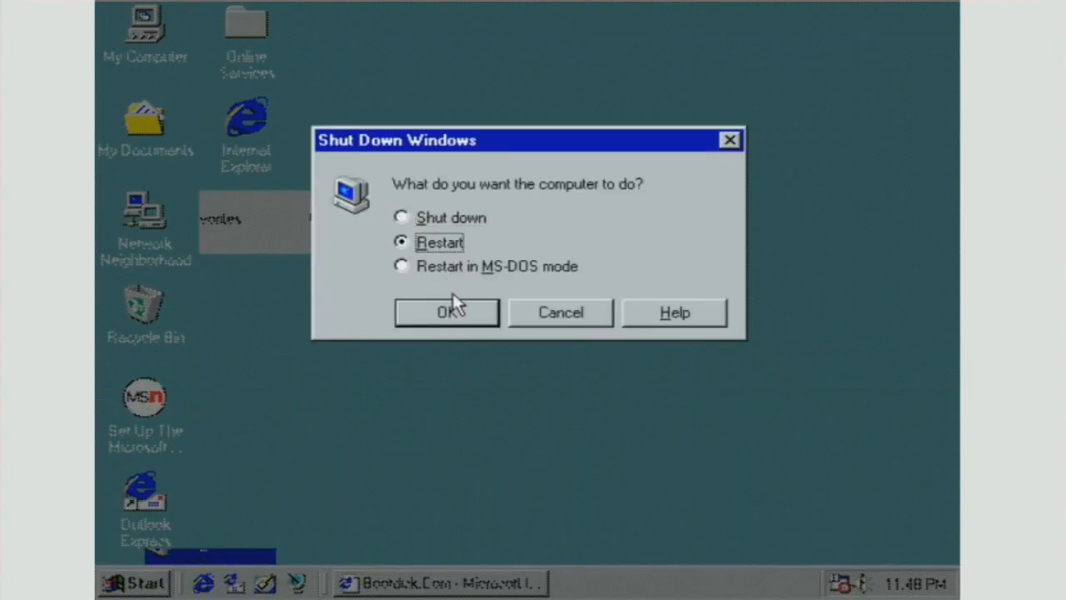
click(445, 311)
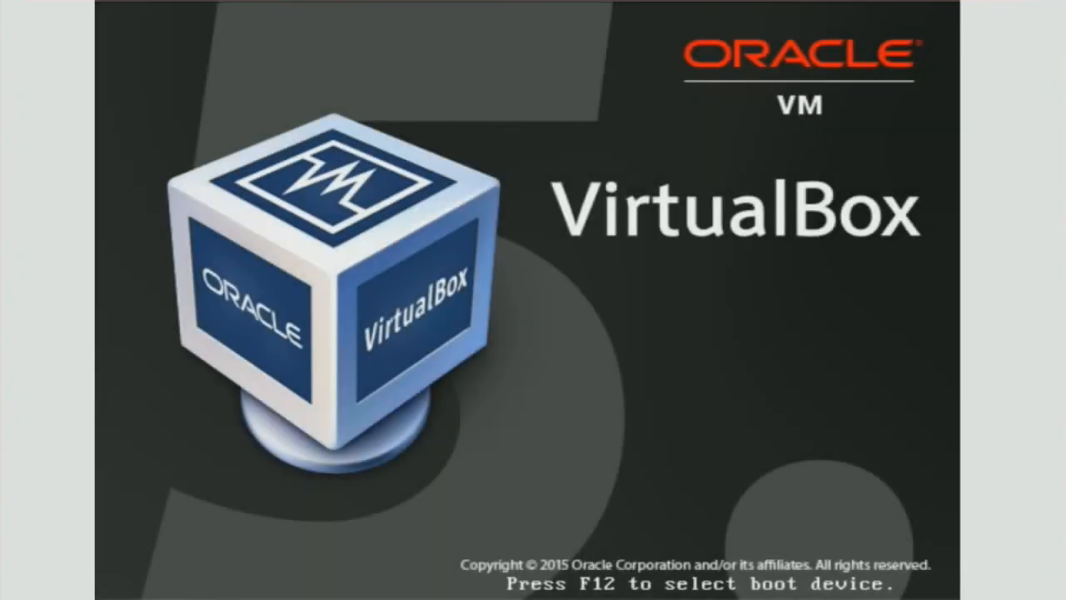